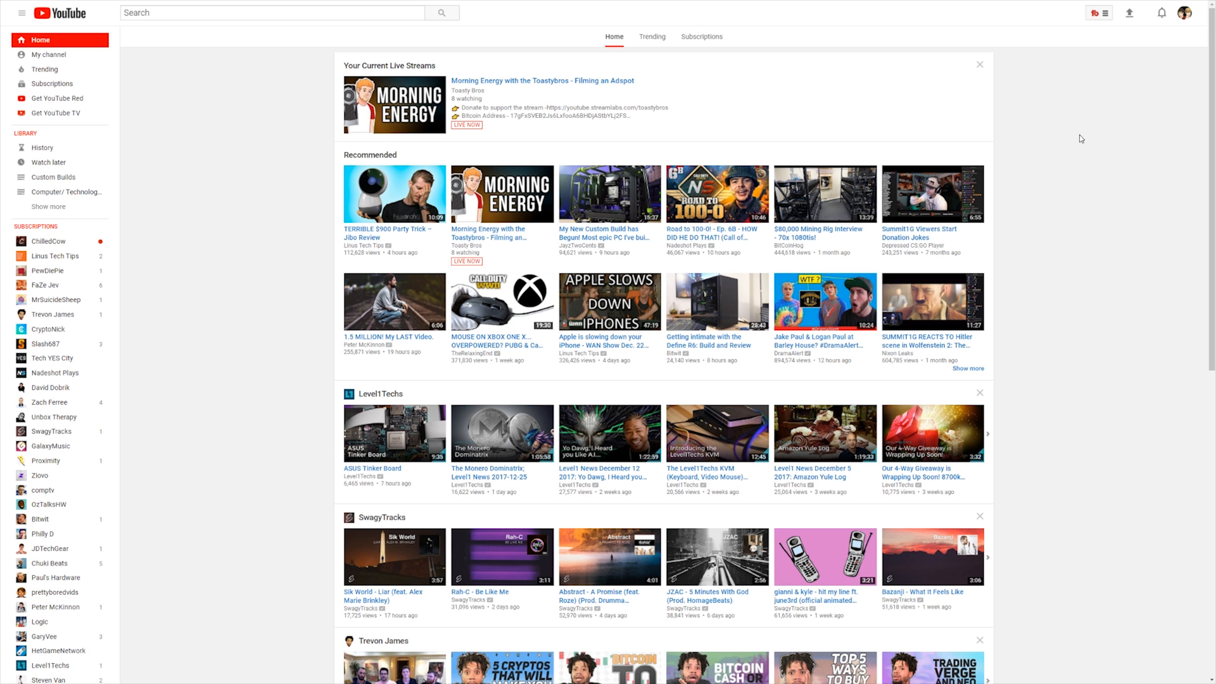
Show TubeBuddy's bulk tools (metadata, cards, end screens, backup) over the channel's video list.
click(1092, 13)
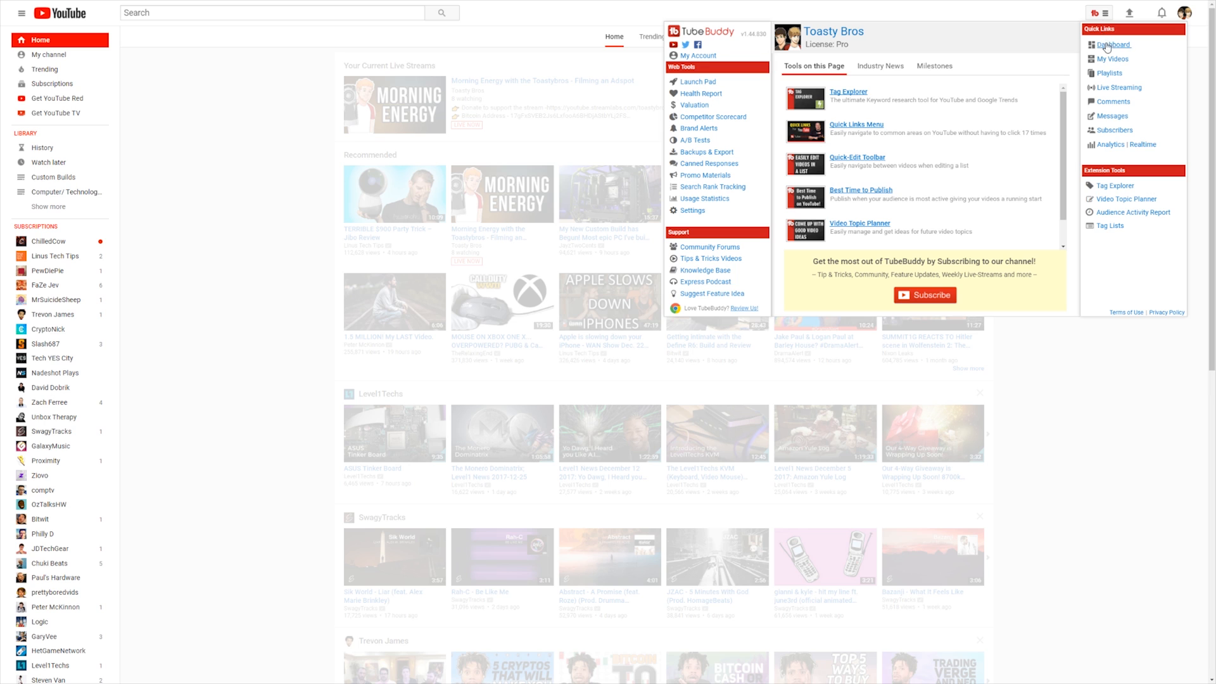
mouse_move(1110, 130)
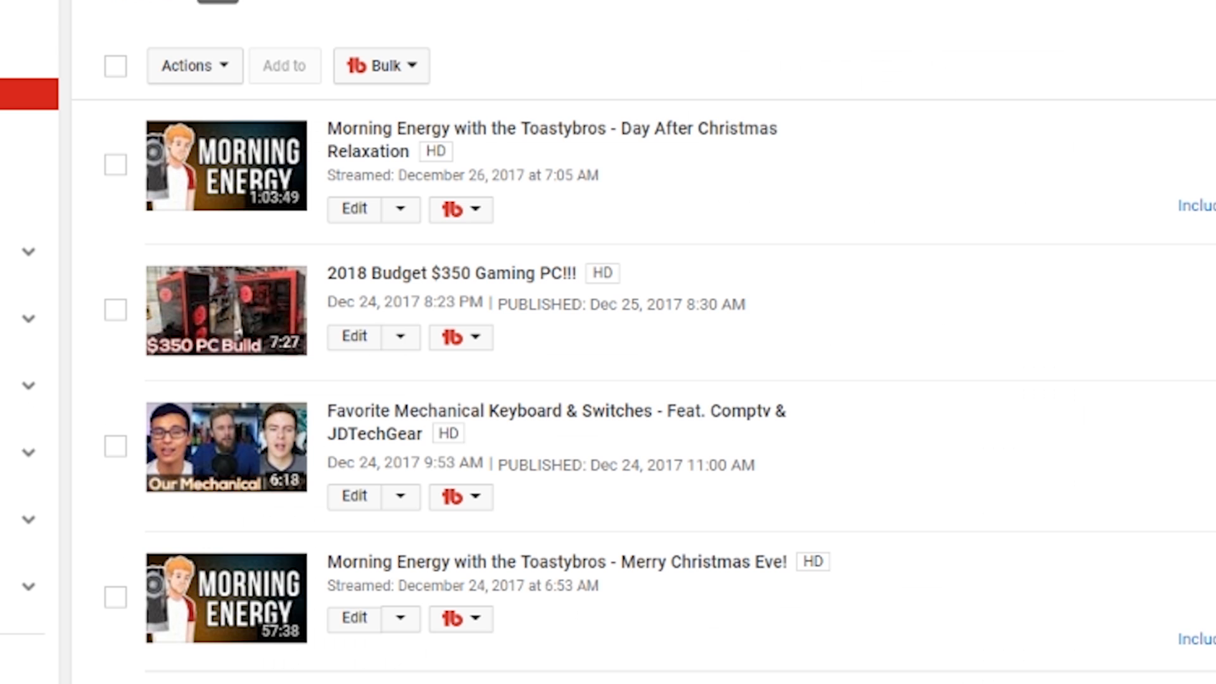
click(379, 66)
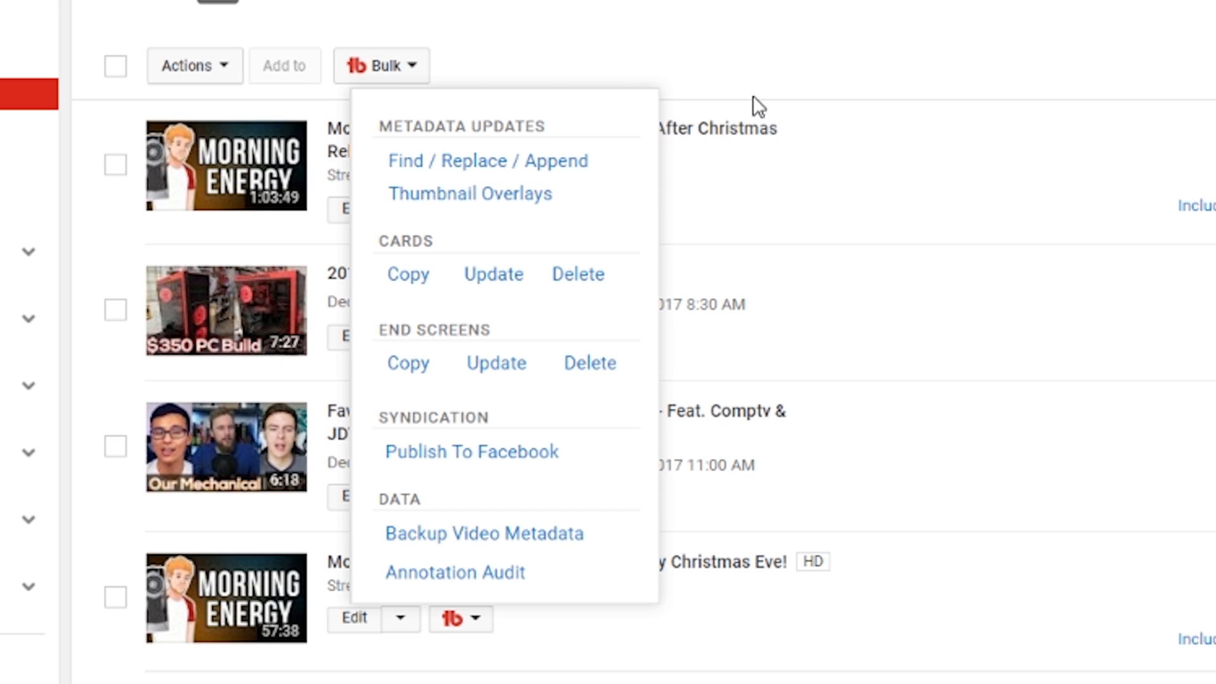
mouse_move(640, 332)
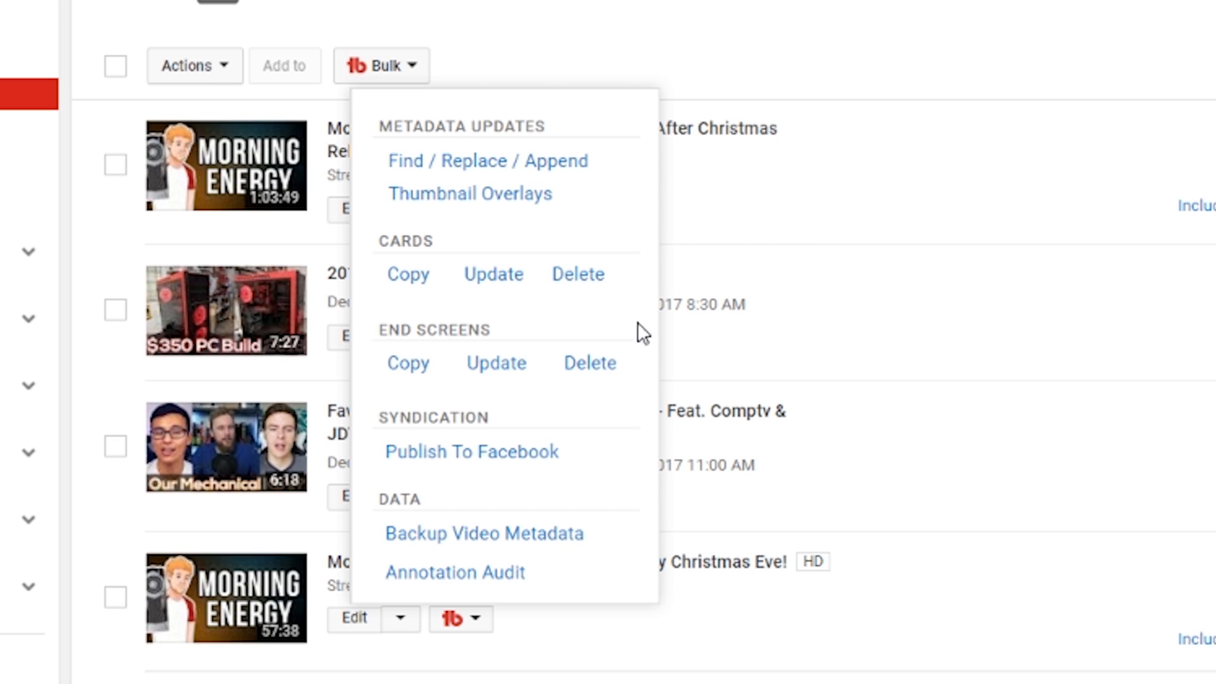
mouse_move(657, 593)
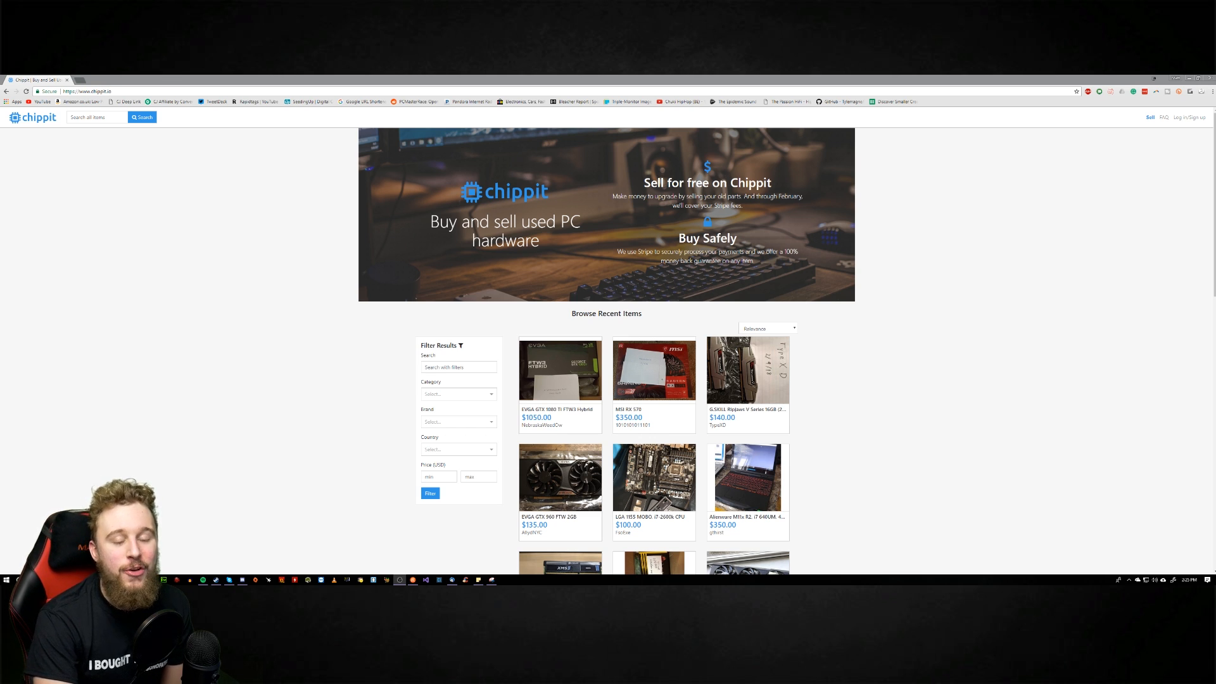
mouse_move(1103, 213)
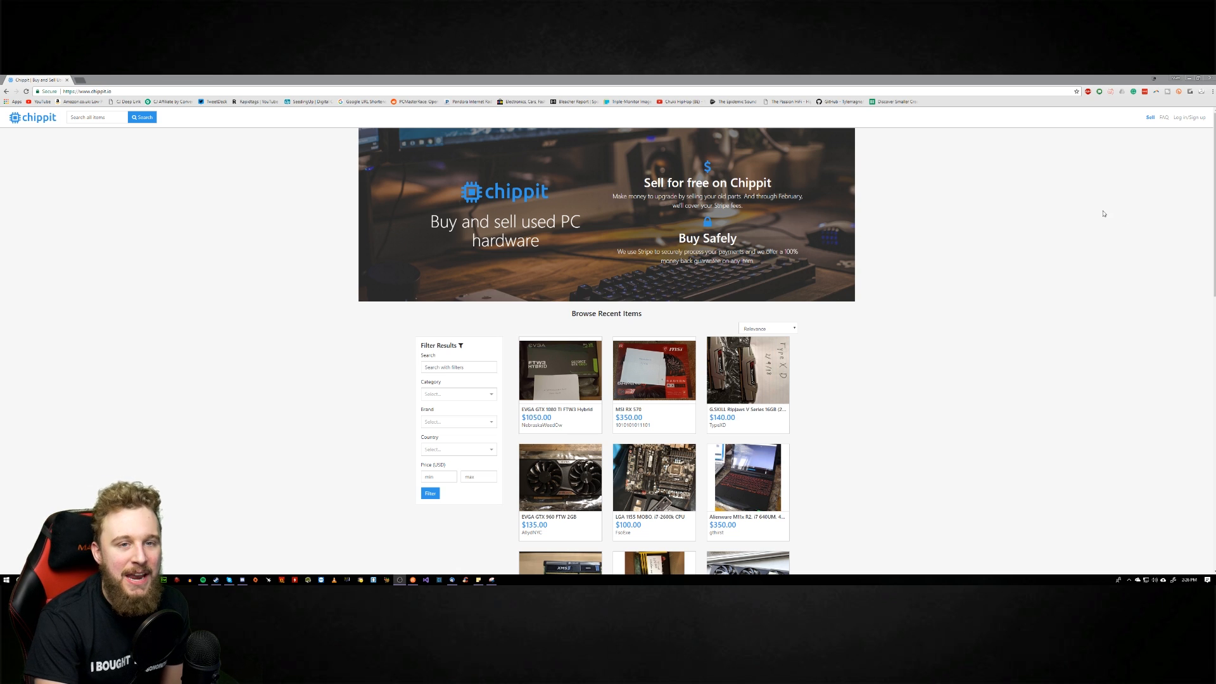
mouse_move(1092, 207)
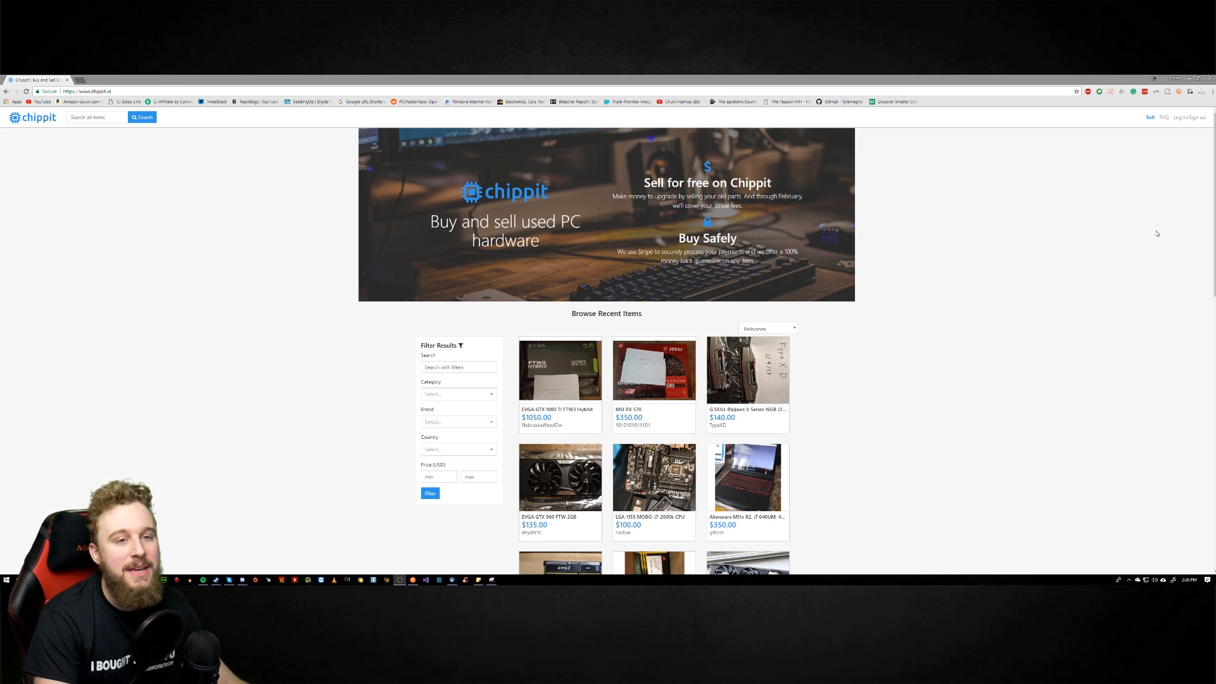
mouse_move(1109, 174)
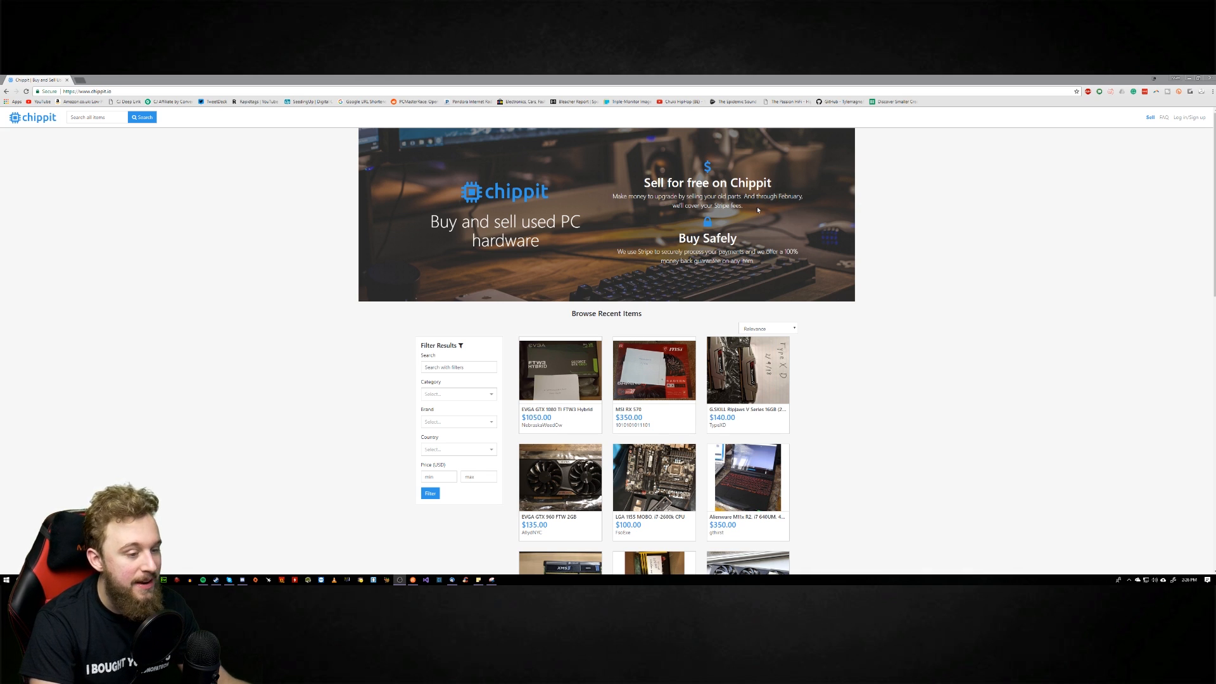
mouse_move(833, 270)
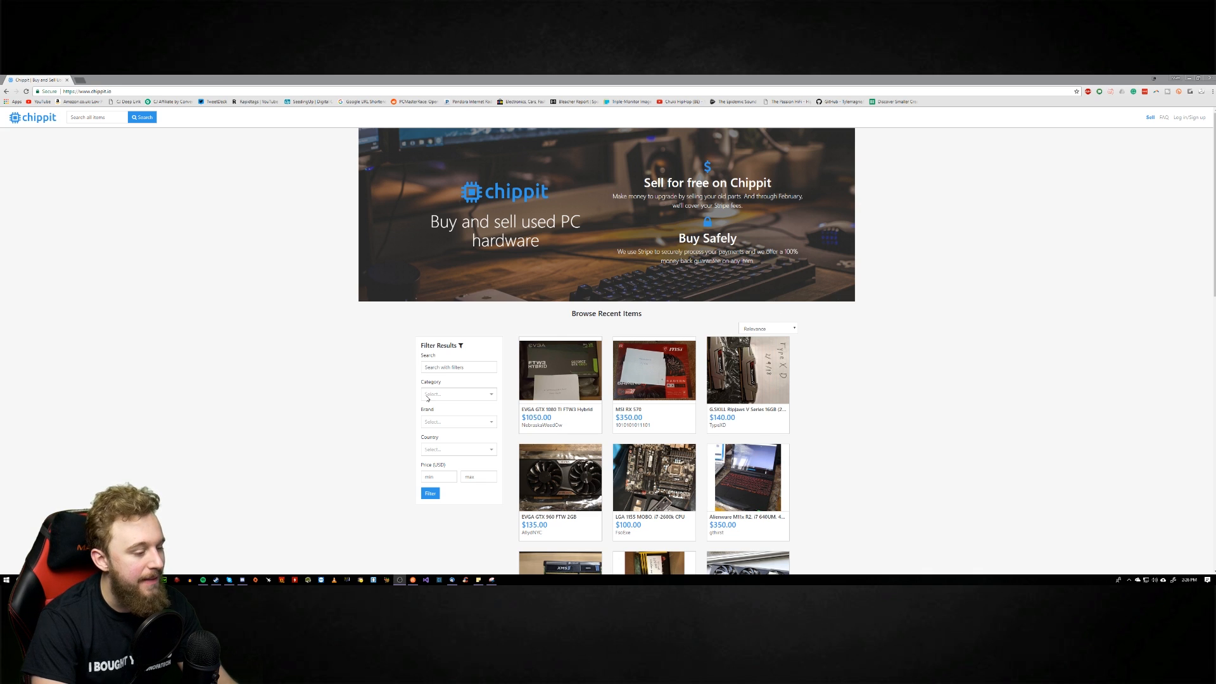
scroll(down, 3)
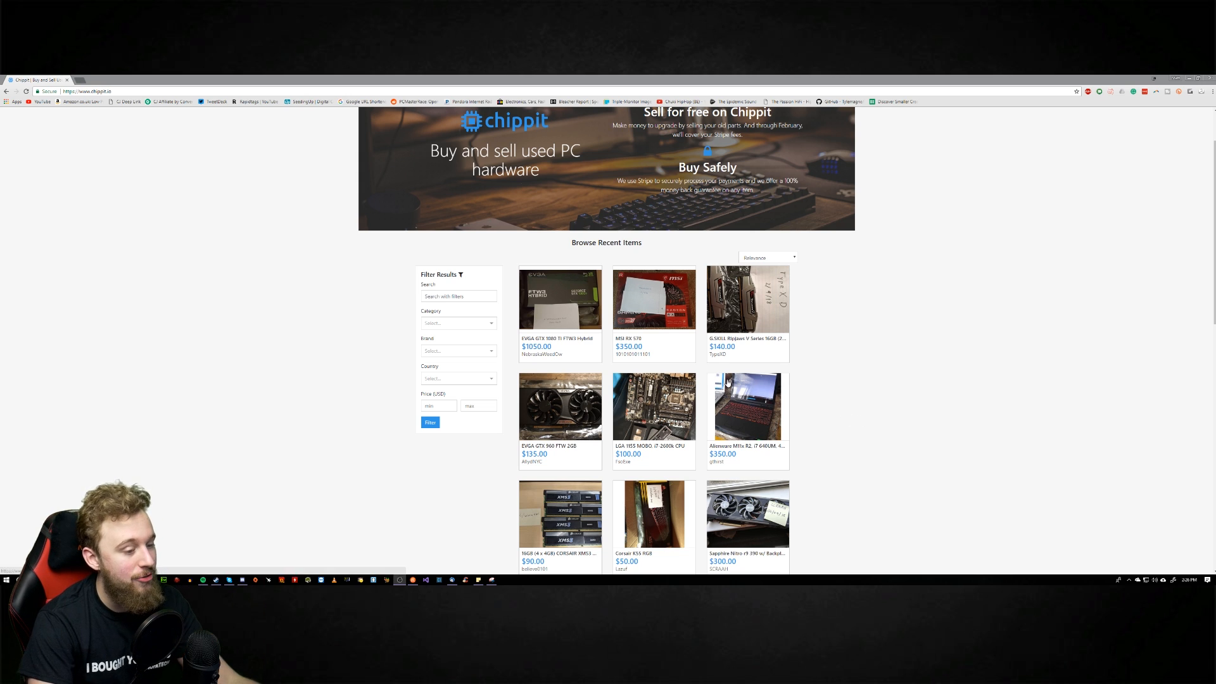
scroll(down, 3)
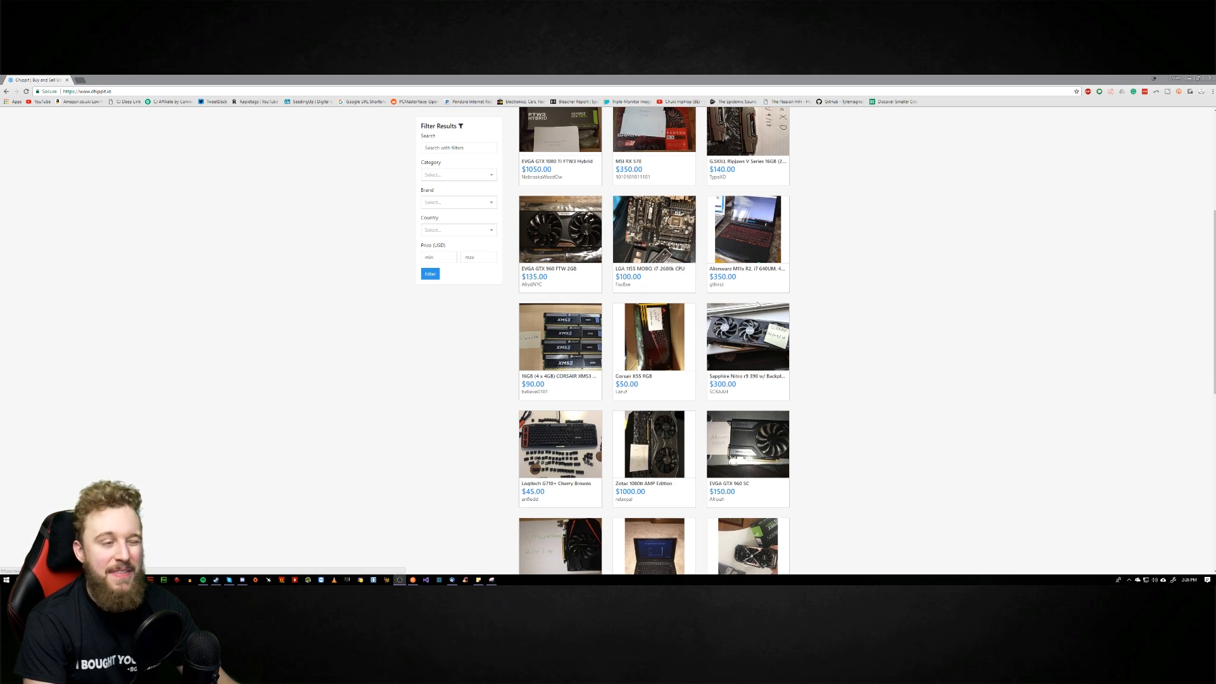
mouse_move(935, 327)
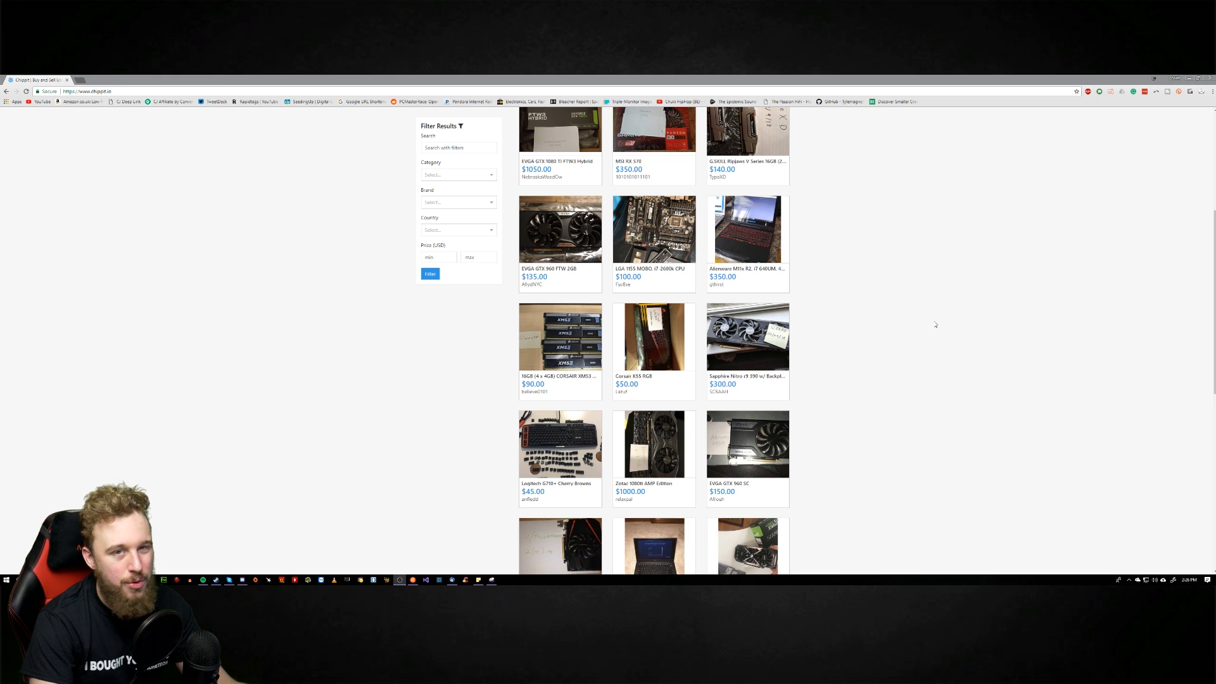
scroll(up, 3)
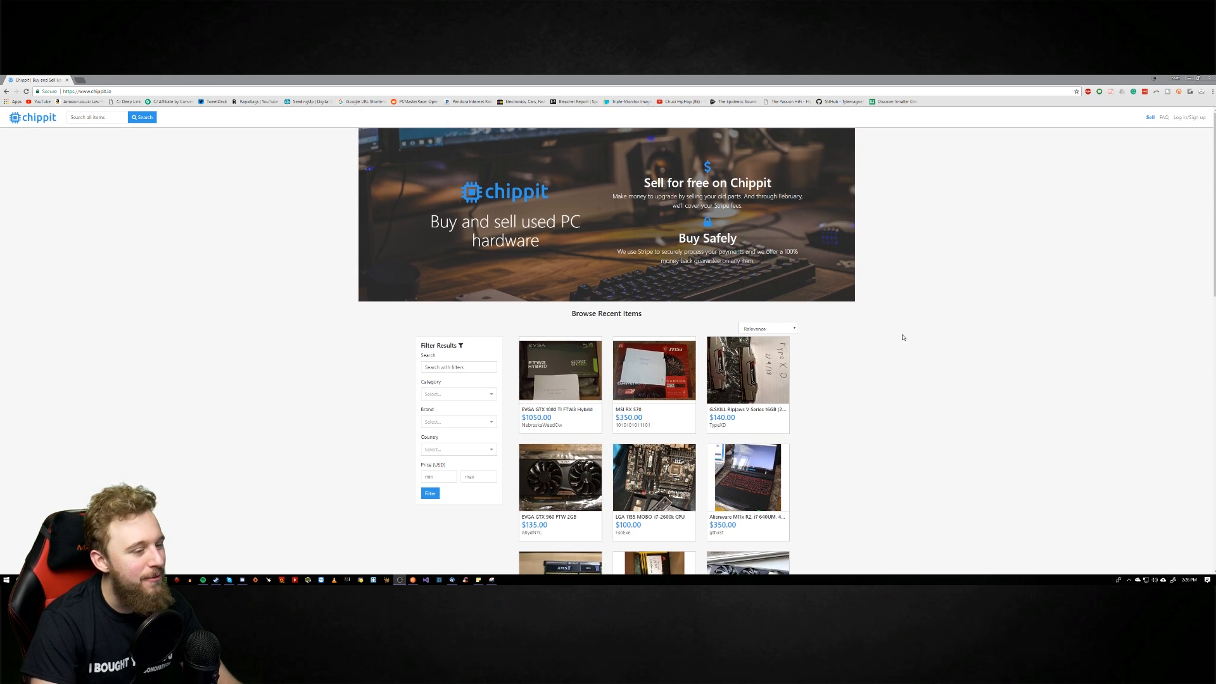
mouse_move(922, 338)
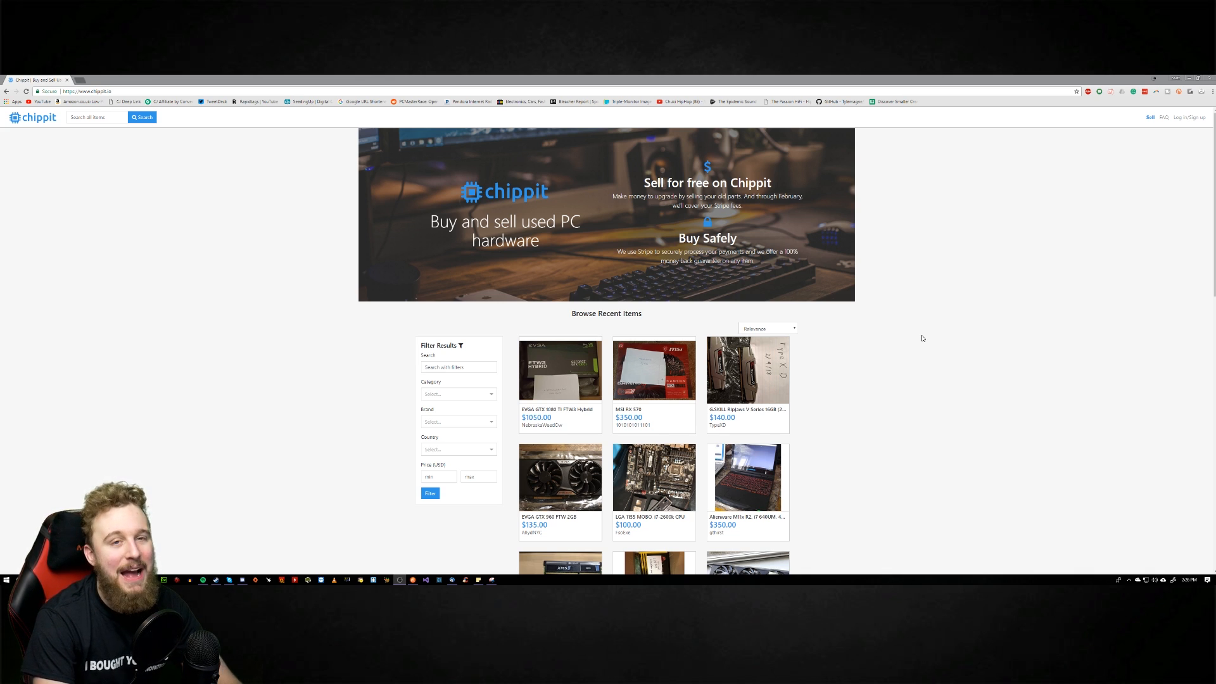
mouse_move(956, 350)
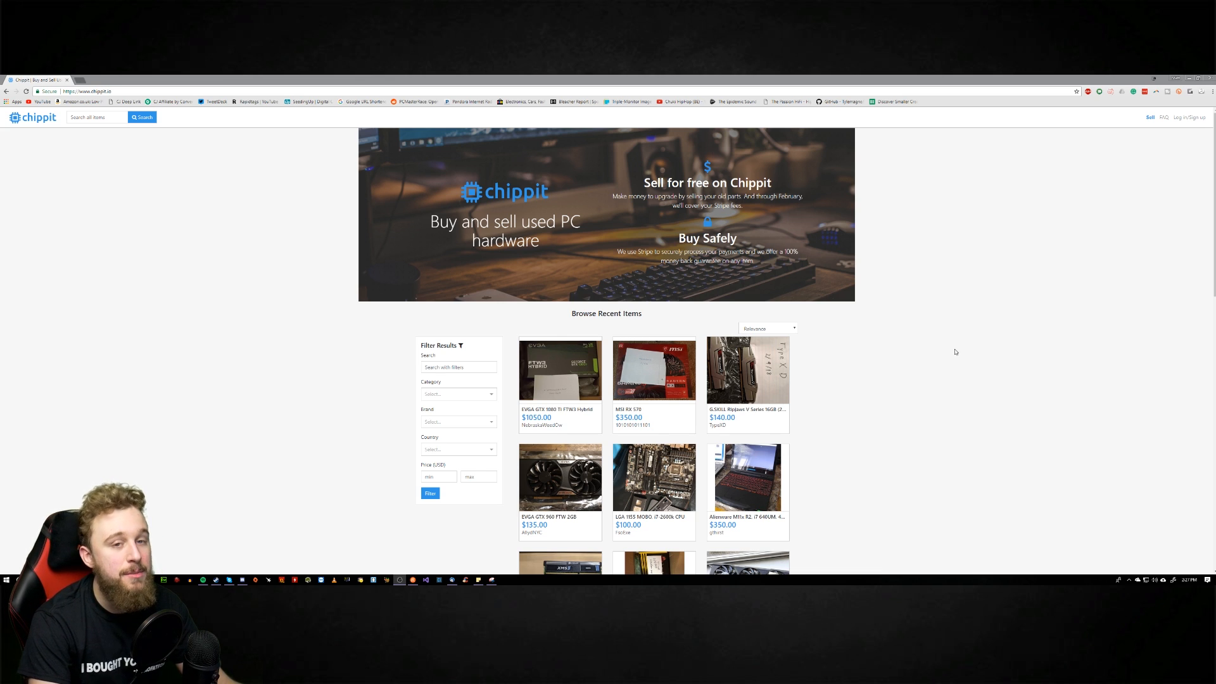
mouse_move(930, 335)
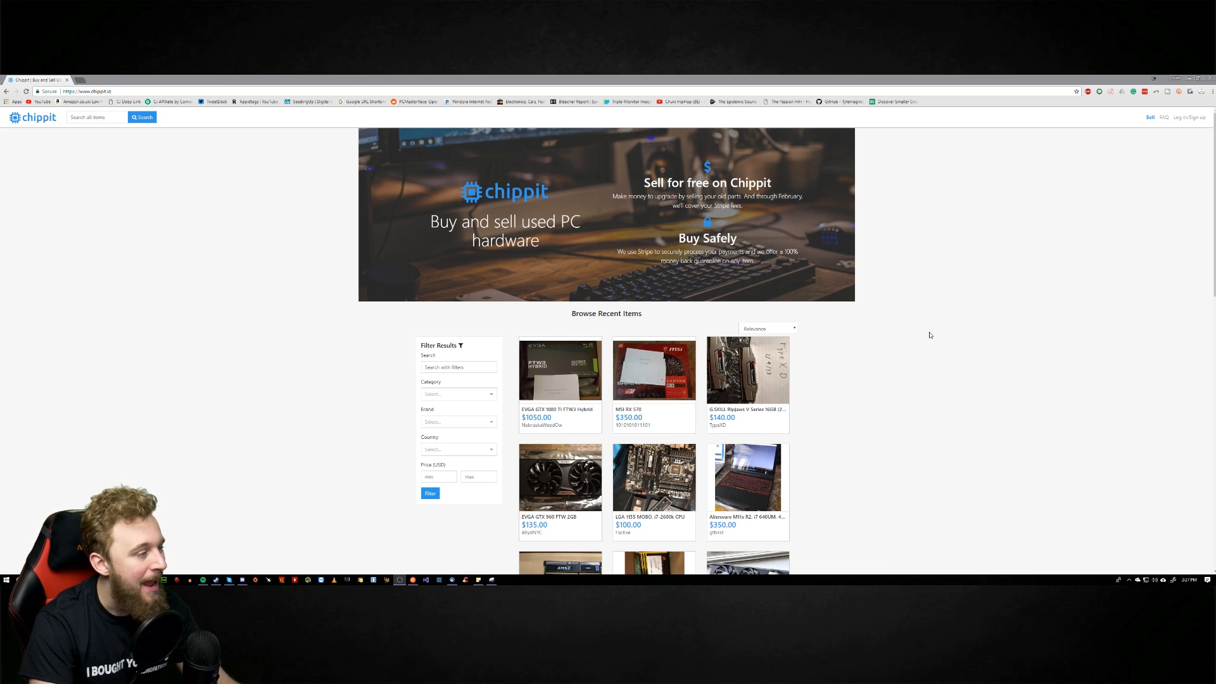
mouse_move(892, 337)
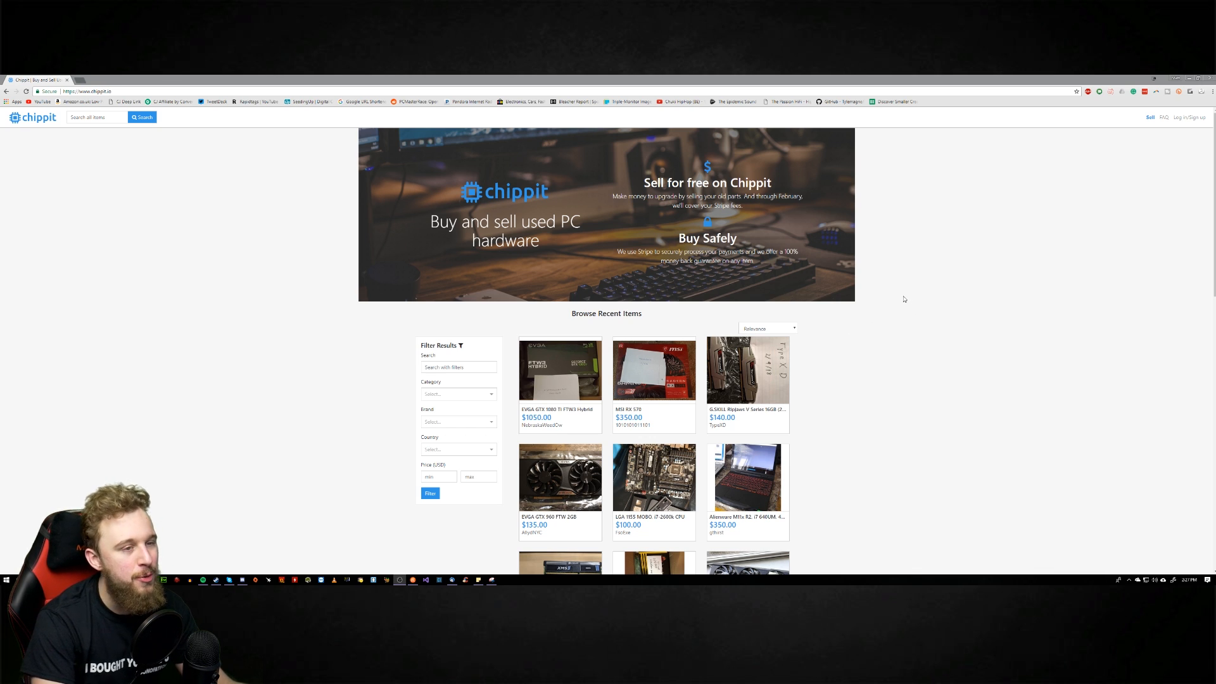
scroll(down, 3)
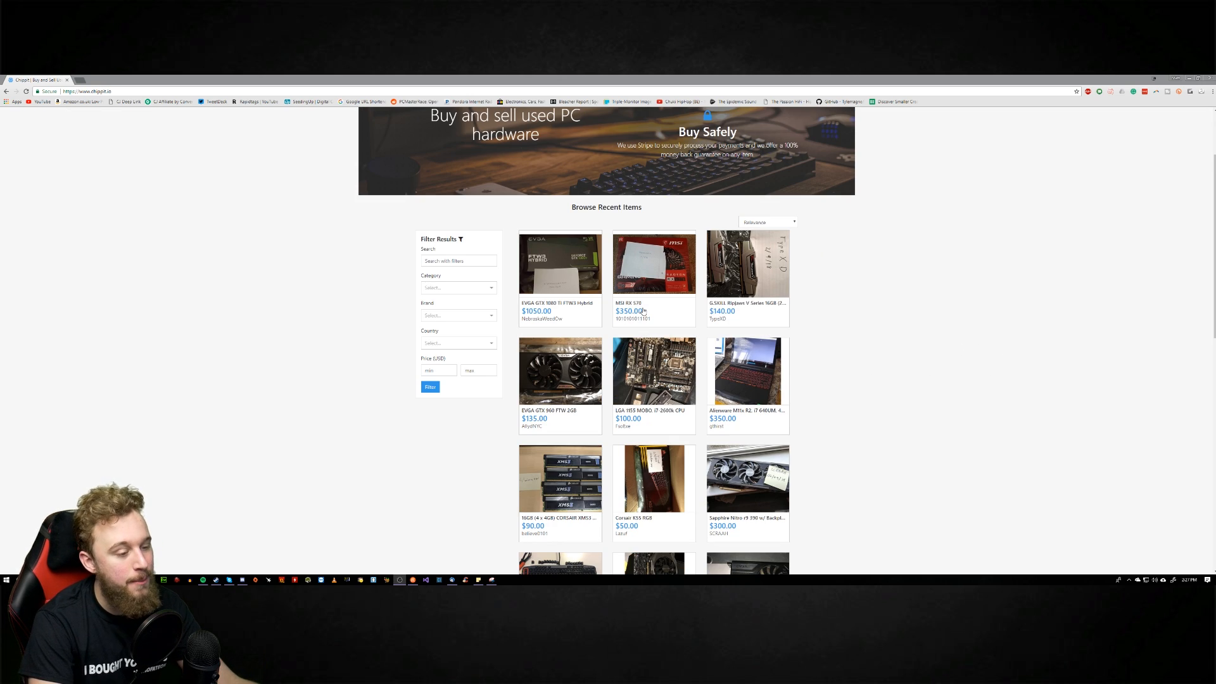
scroll(down, 3)
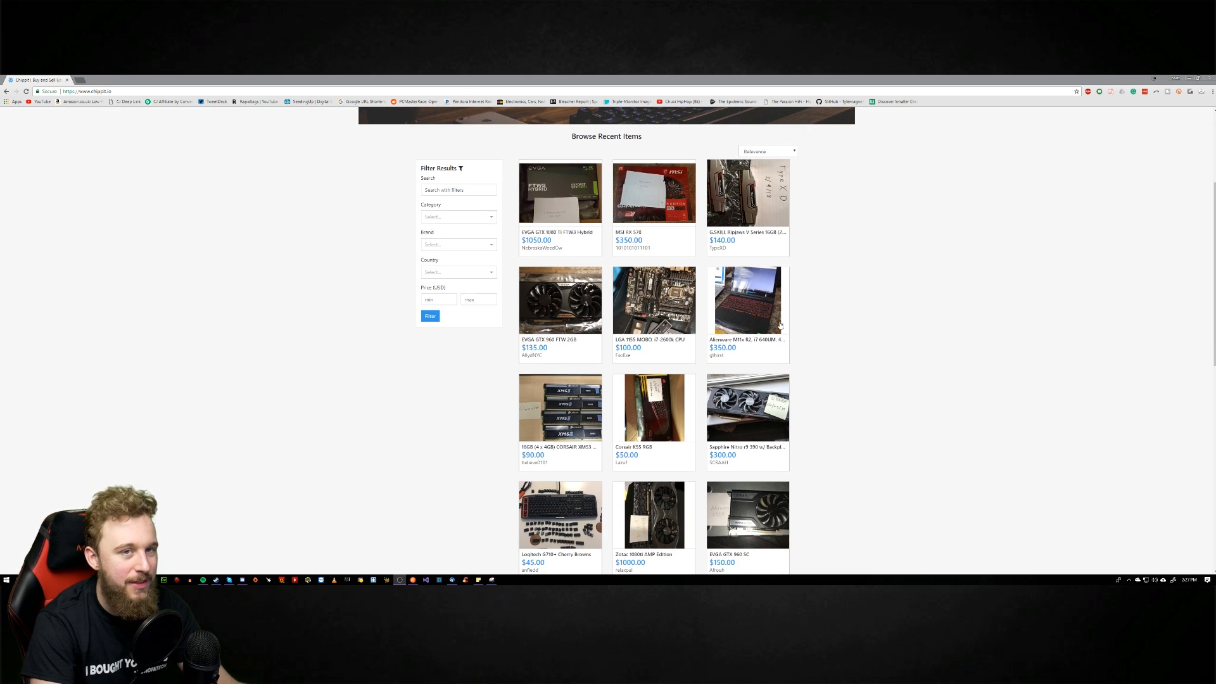
scroll(down, 3)
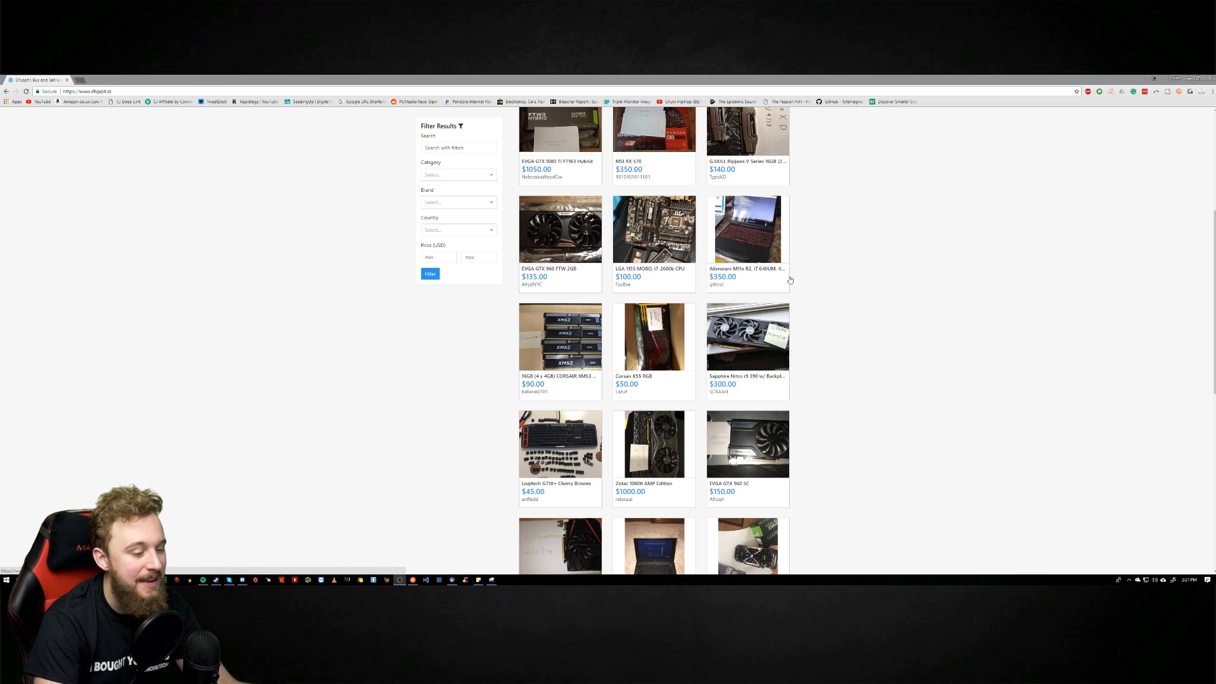
scroll(down, 3)
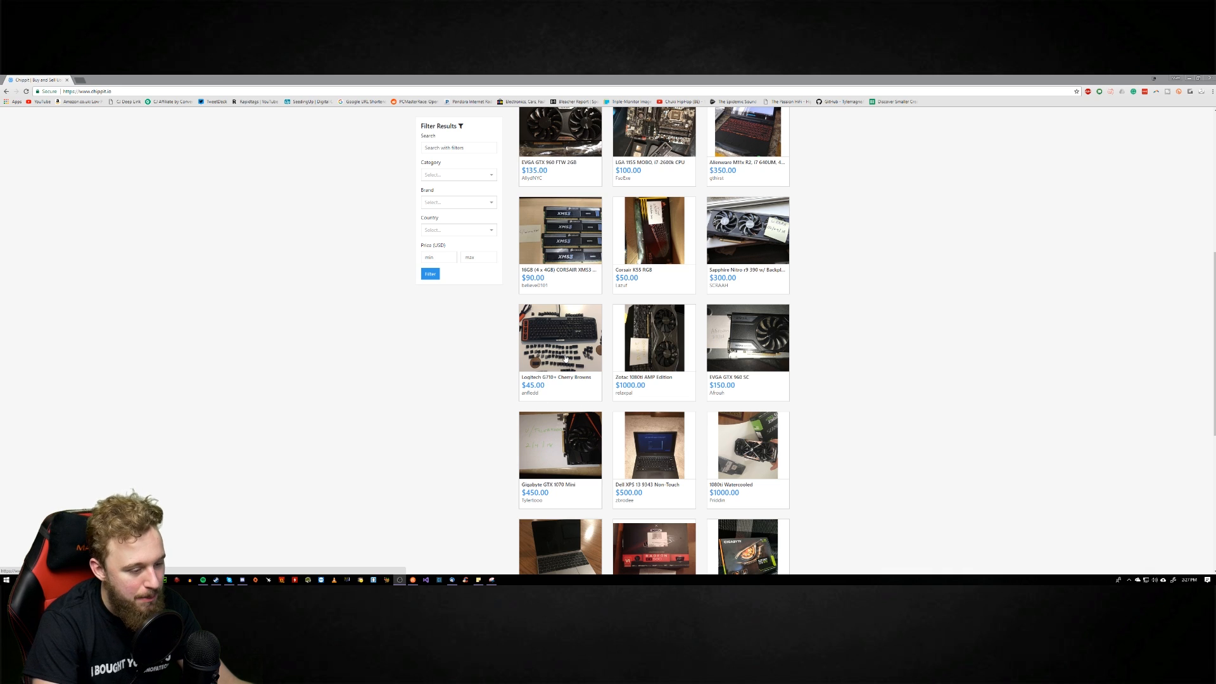
scroll(down, 3)
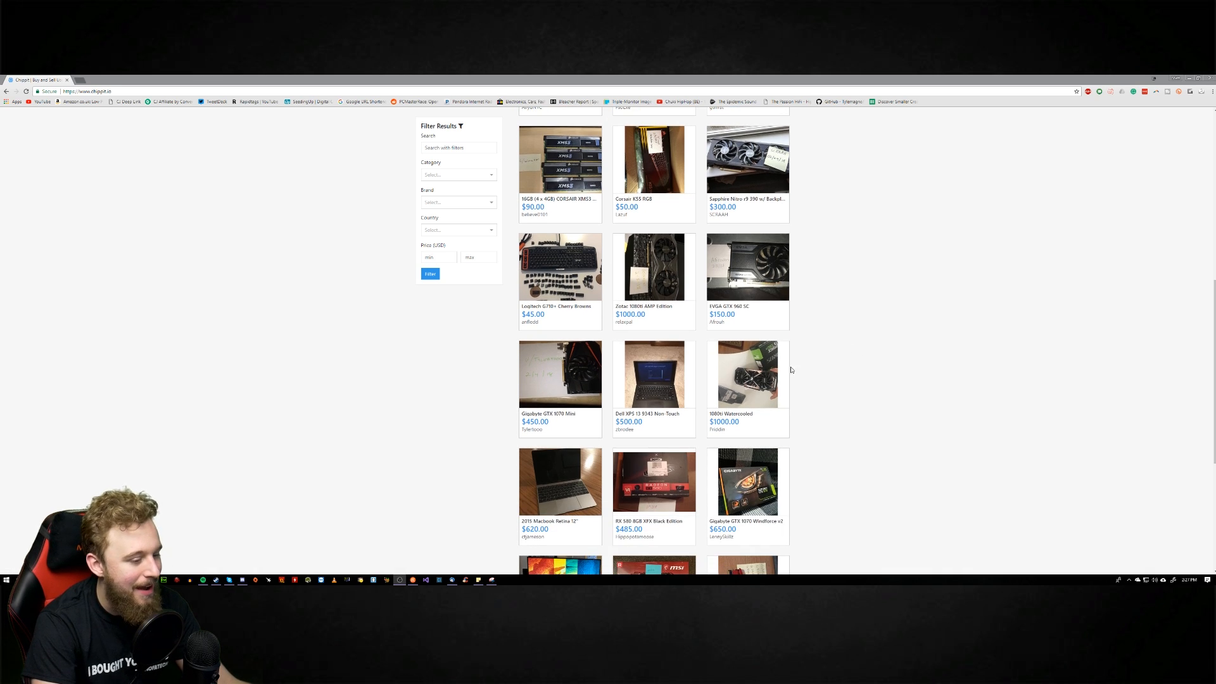
scroll(down, 3)
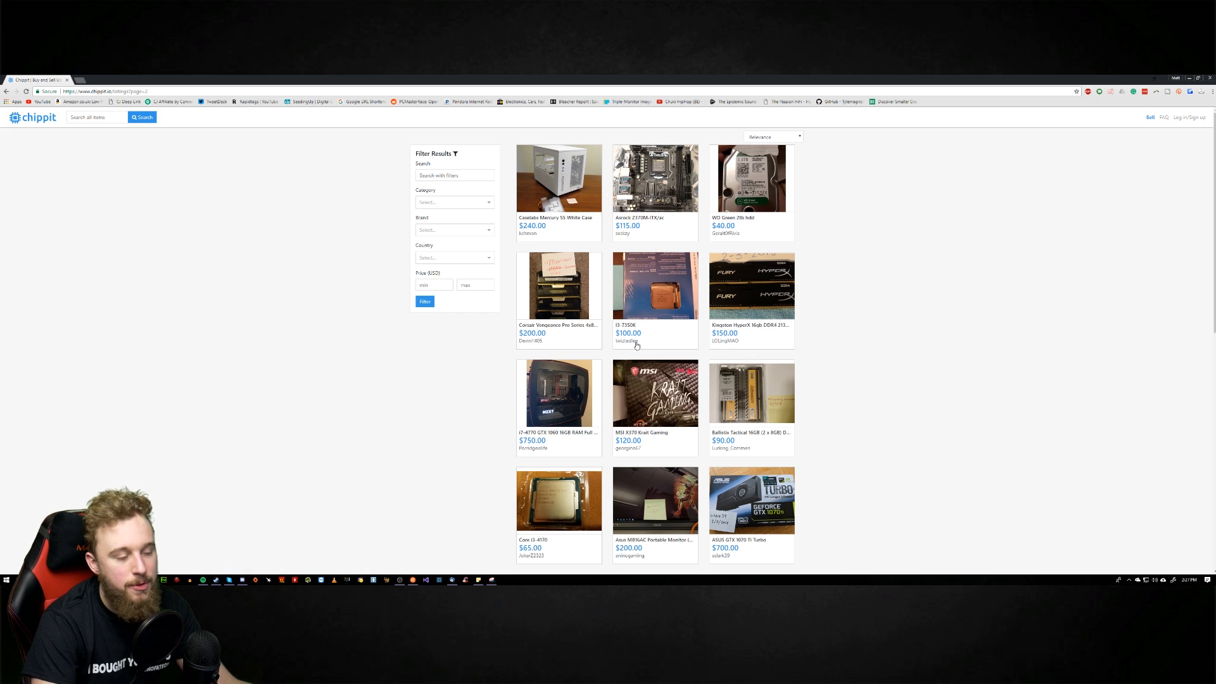
scroll(down, 3)
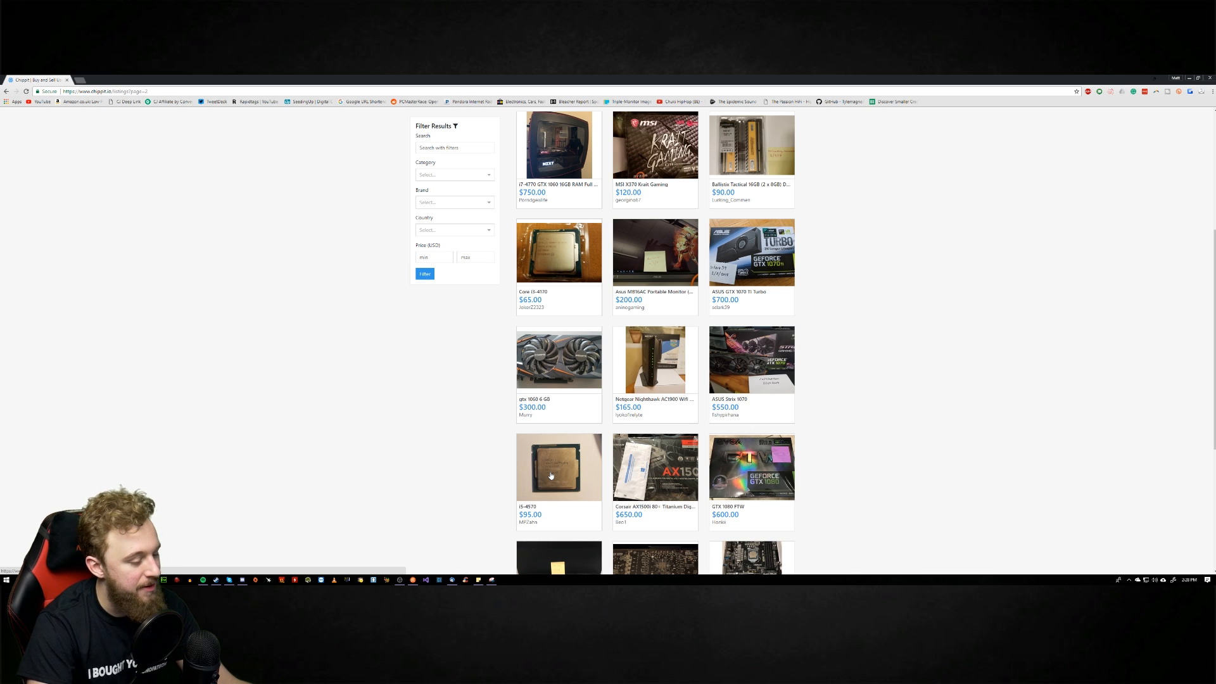
scroll(down, 3)
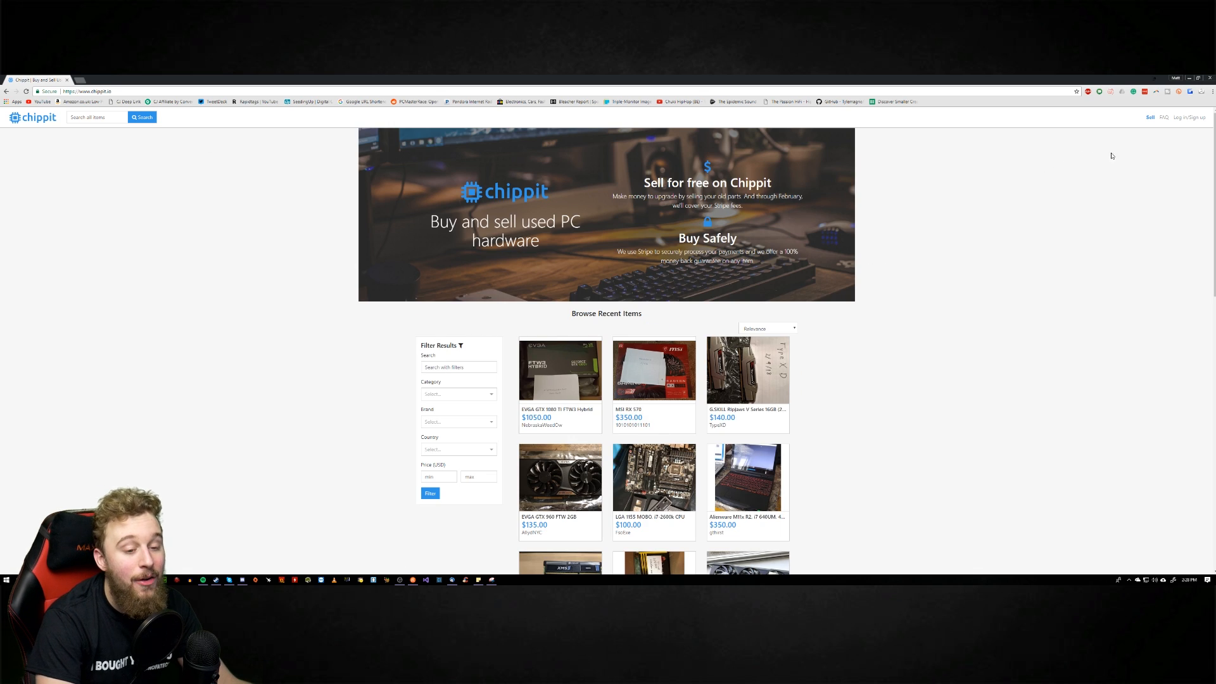
Sign in with the saved credentials and start a new Sell an Item listing.
click(1188, 117)
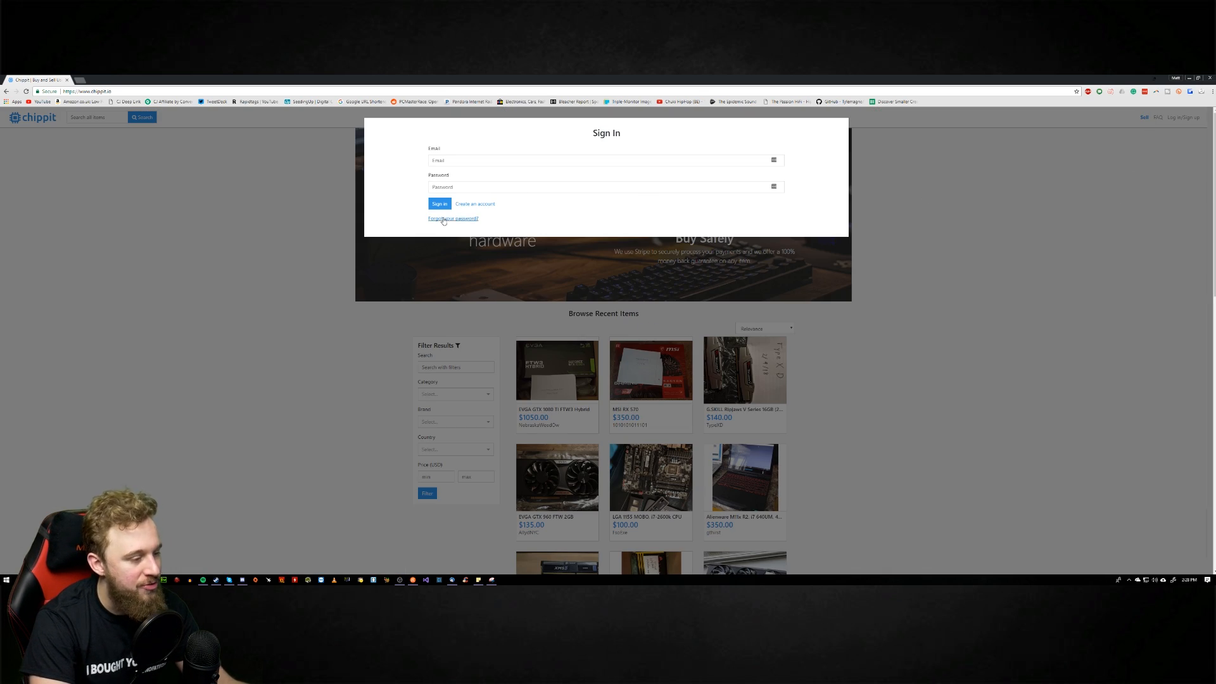
click(440, 203)
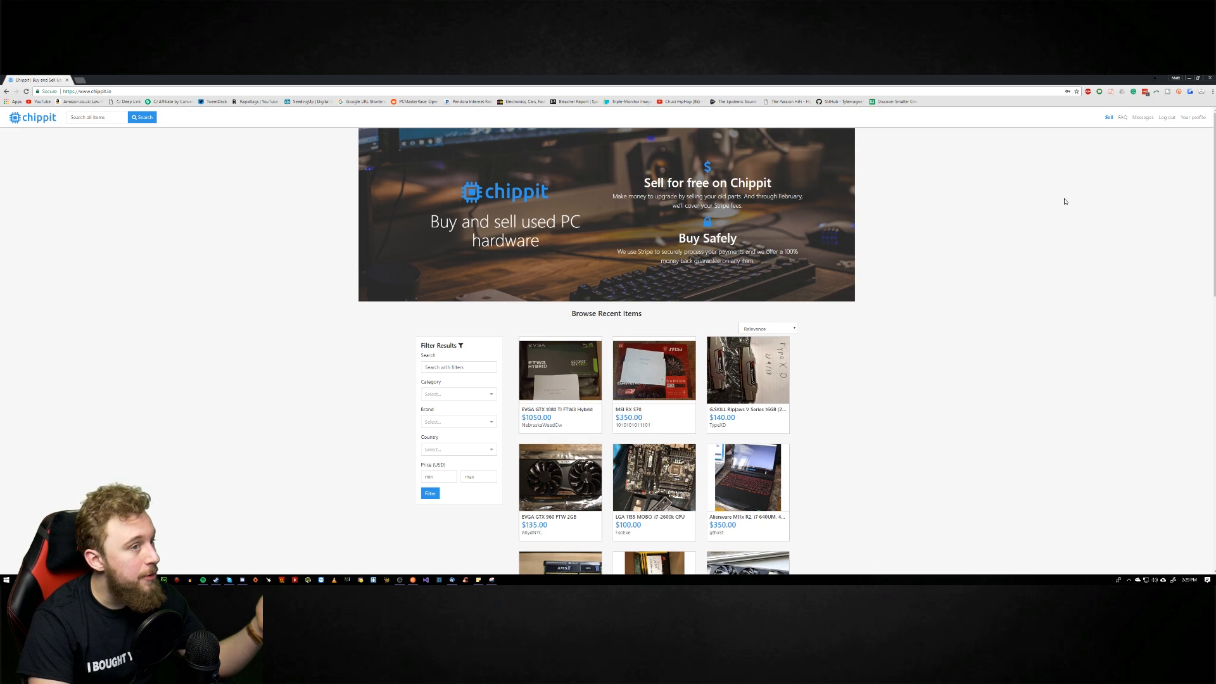
click(1109, 117)
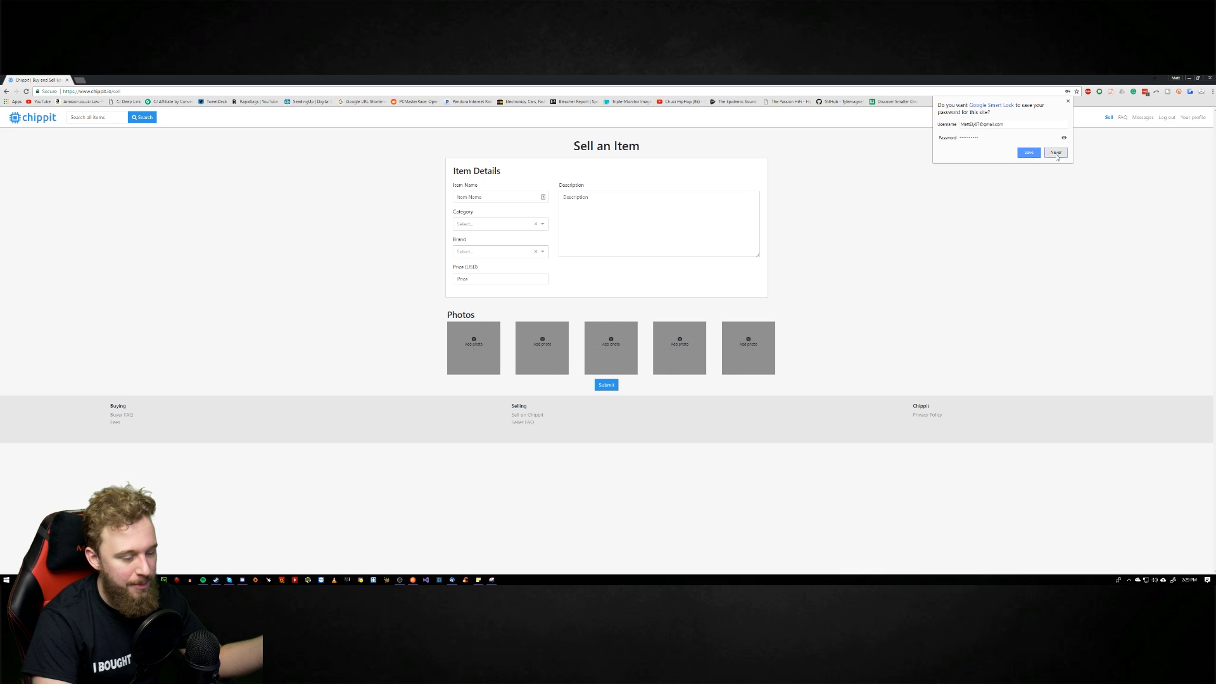
Decline saving the password, name the item RX 580 and browse the Category choices.
click(1057, 152)
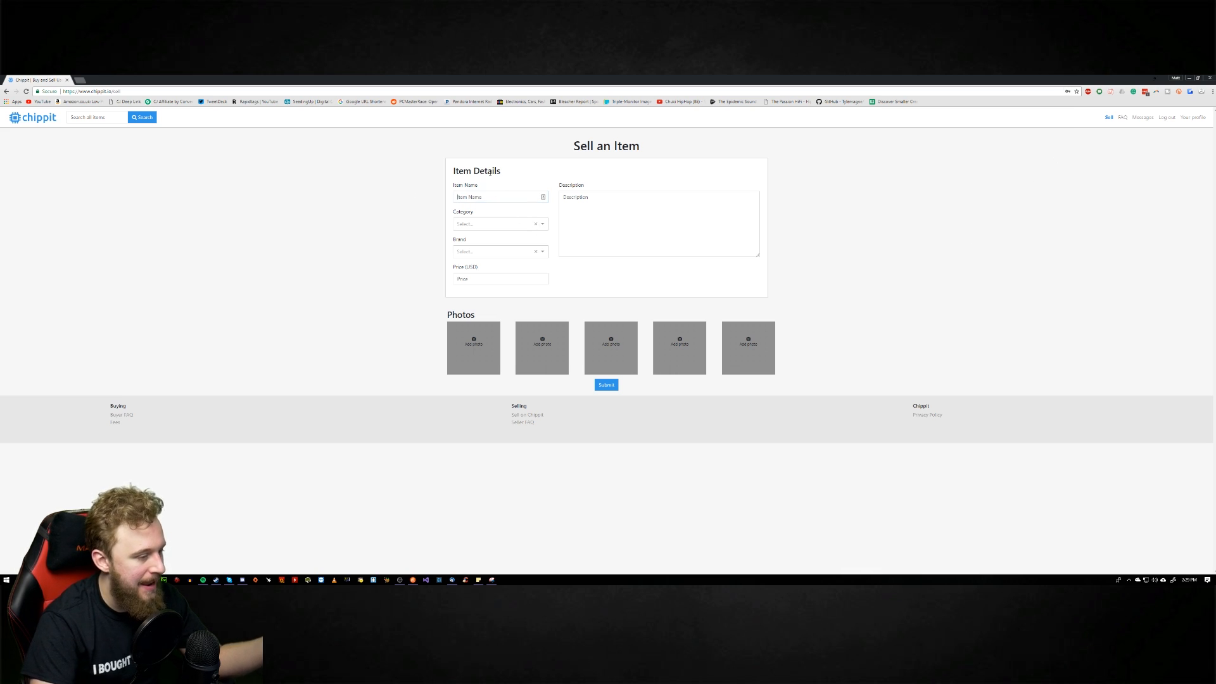
text(RX)
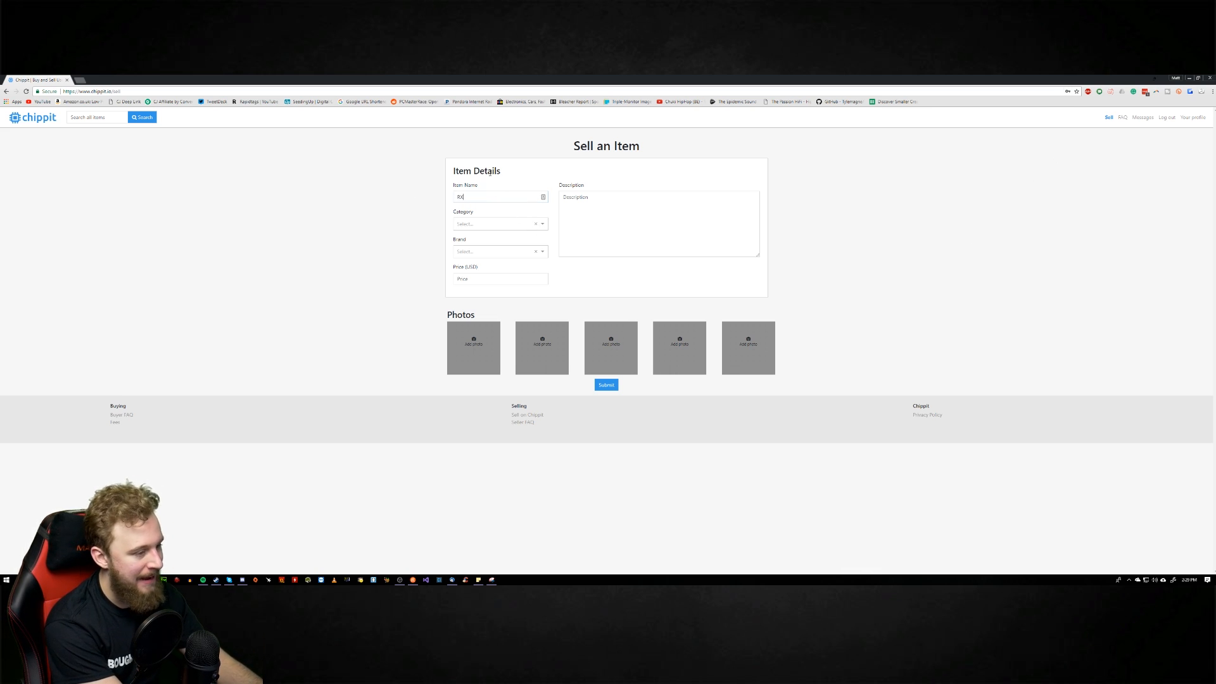
click(495, 223)
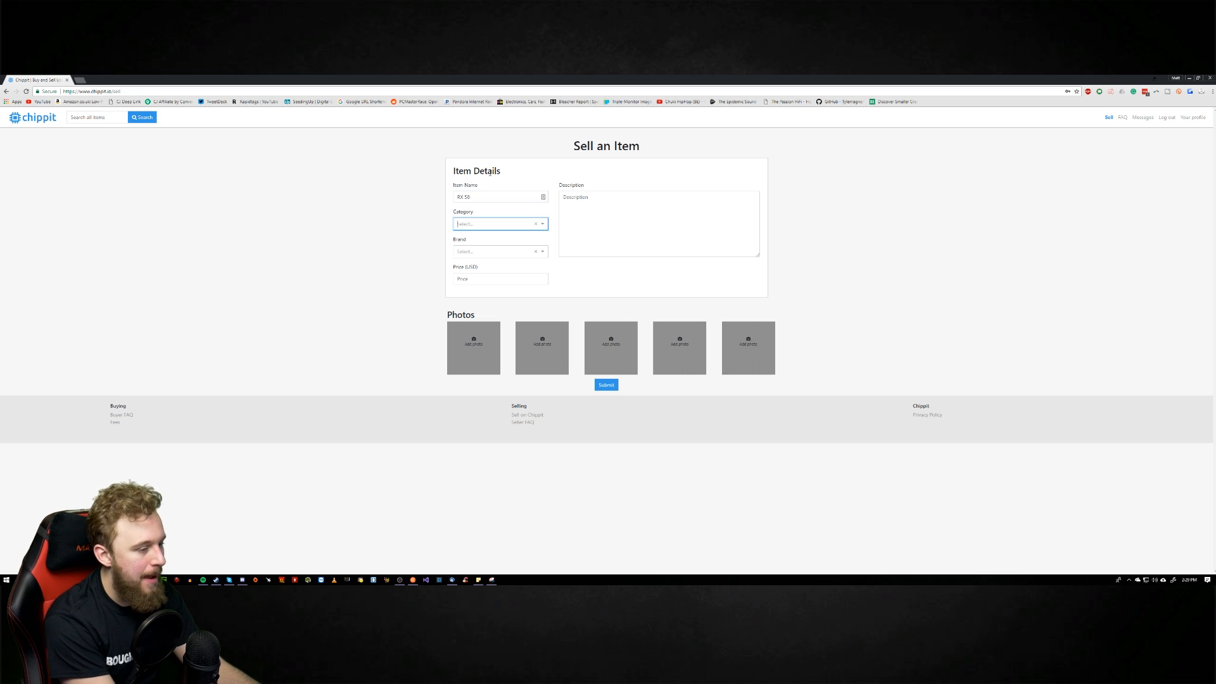
click(496, 223)
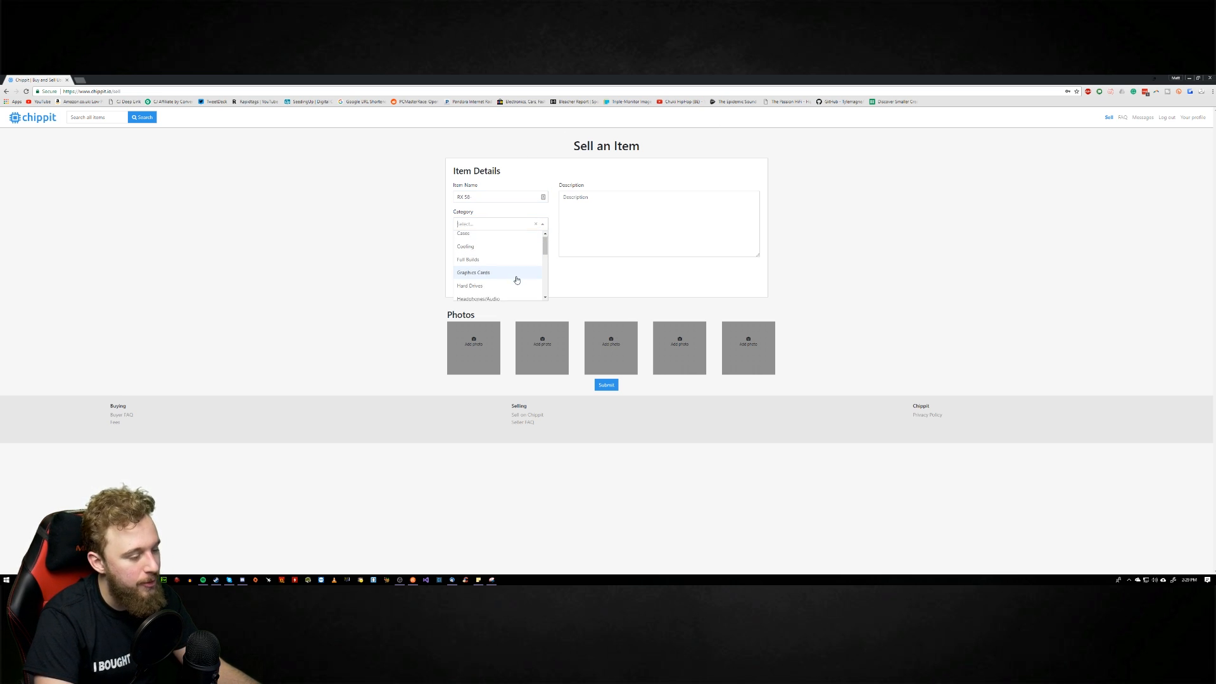
scroll(down, 3)
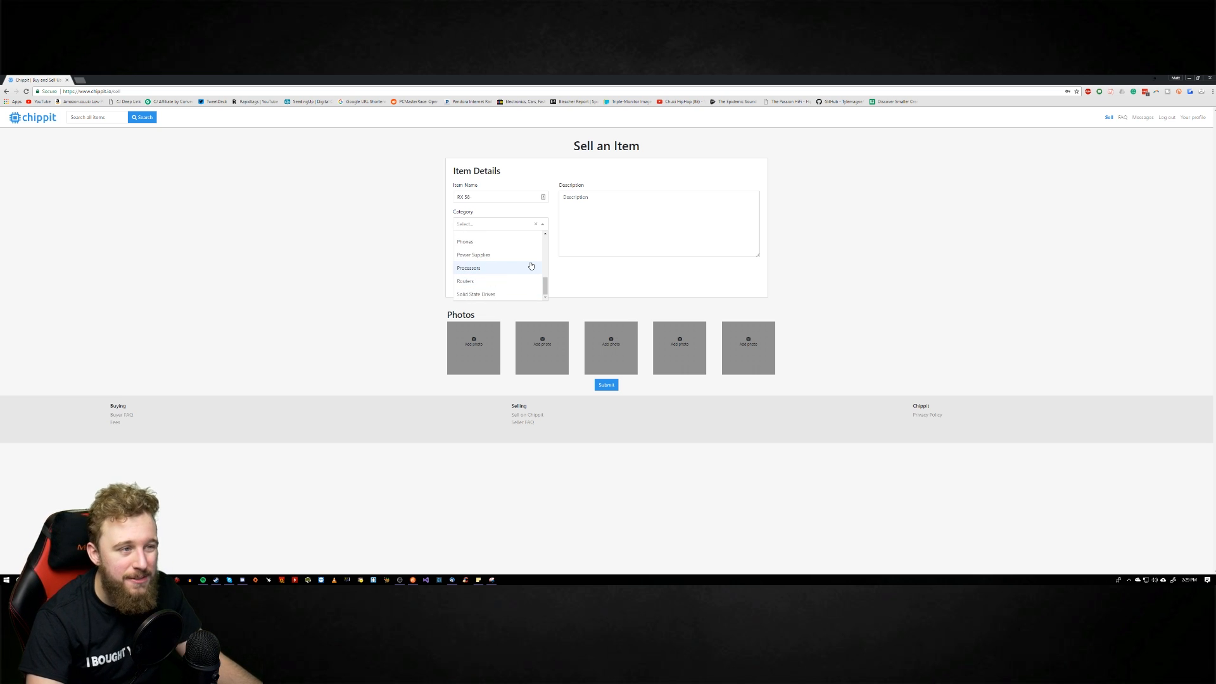
mouse_move(553, 220)
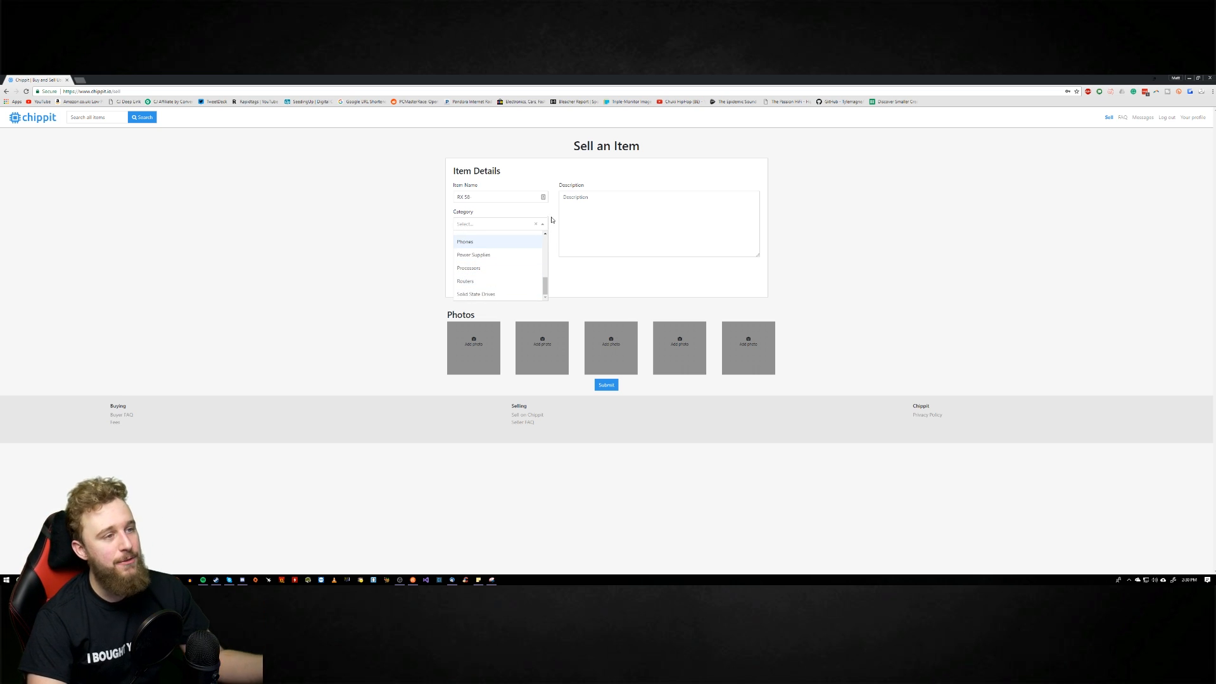
mouse_move(631, 272)
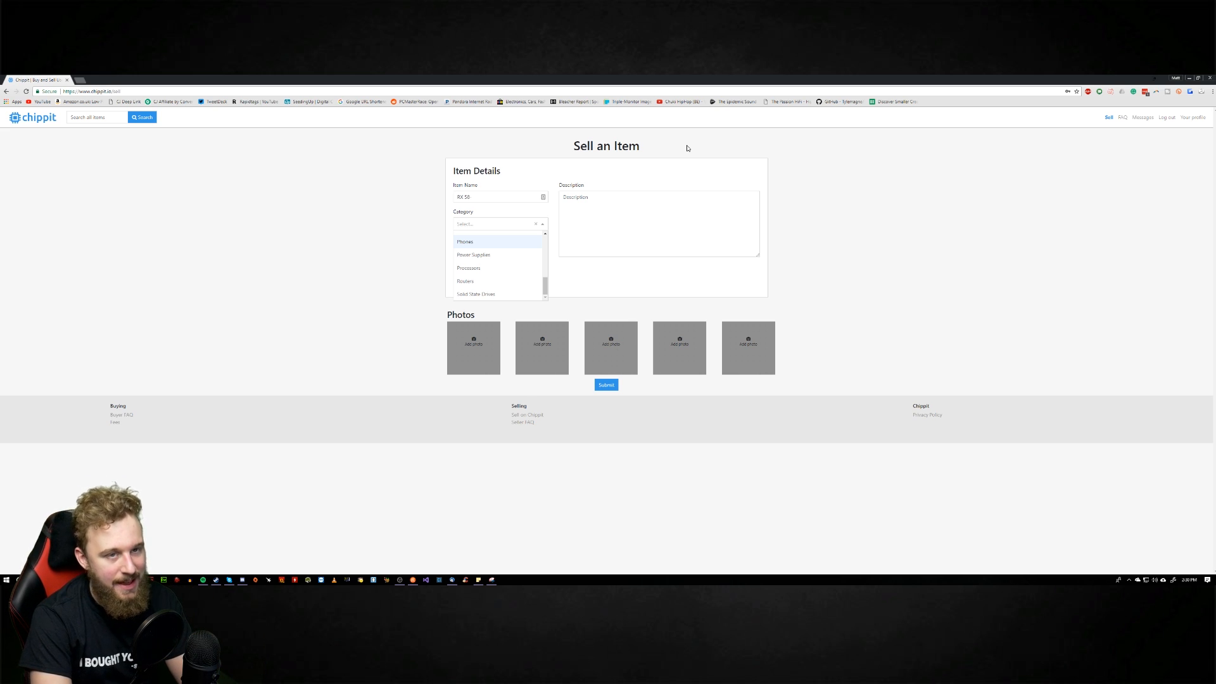
mouse_move(726, 165)
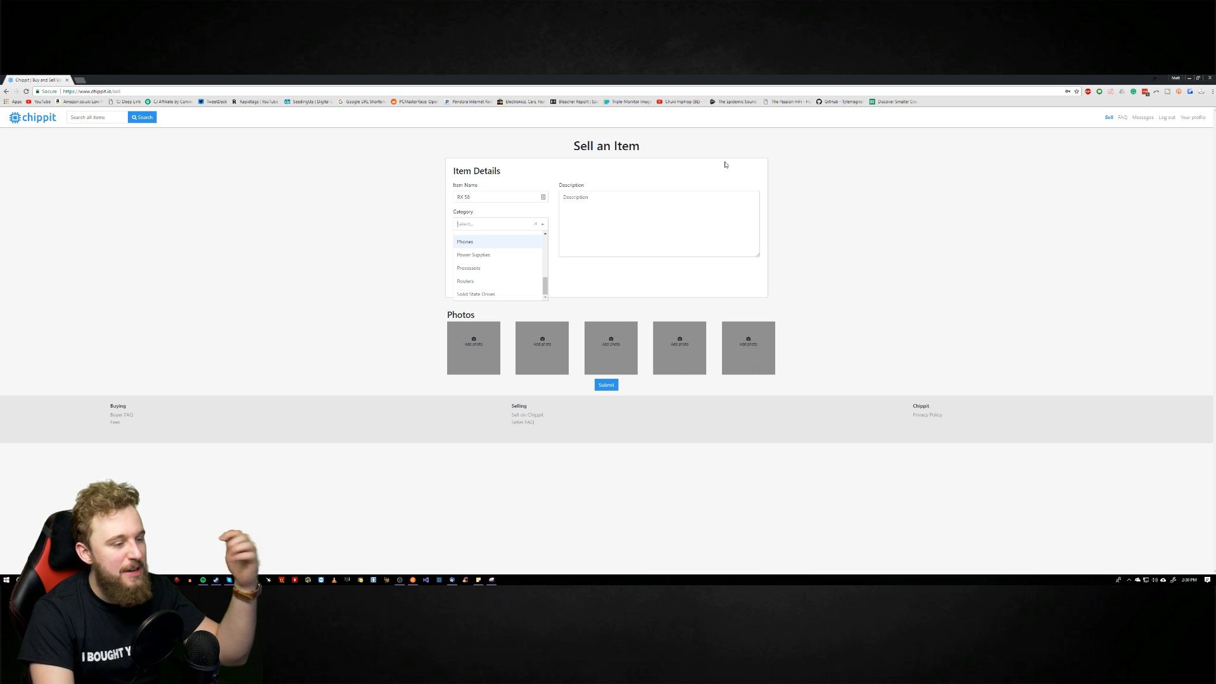